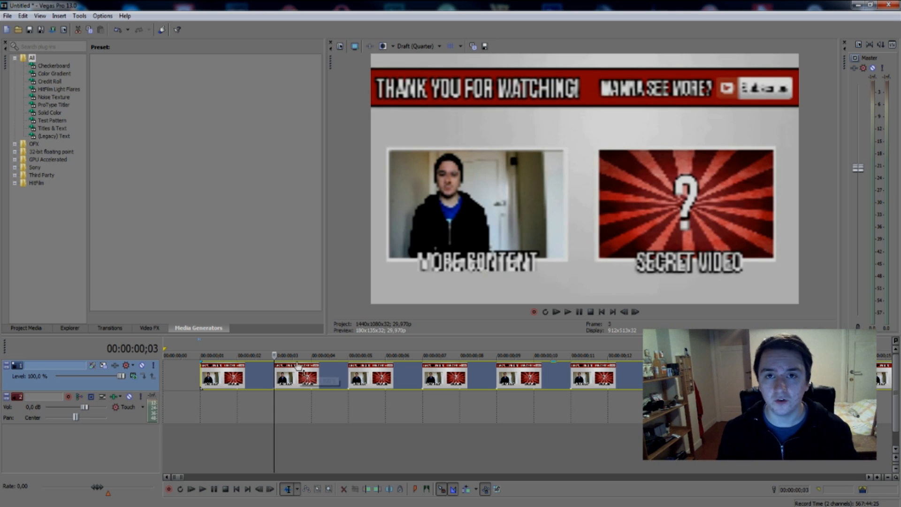
- Set the Video Preview quality to Preview > Full
click(439, 46)
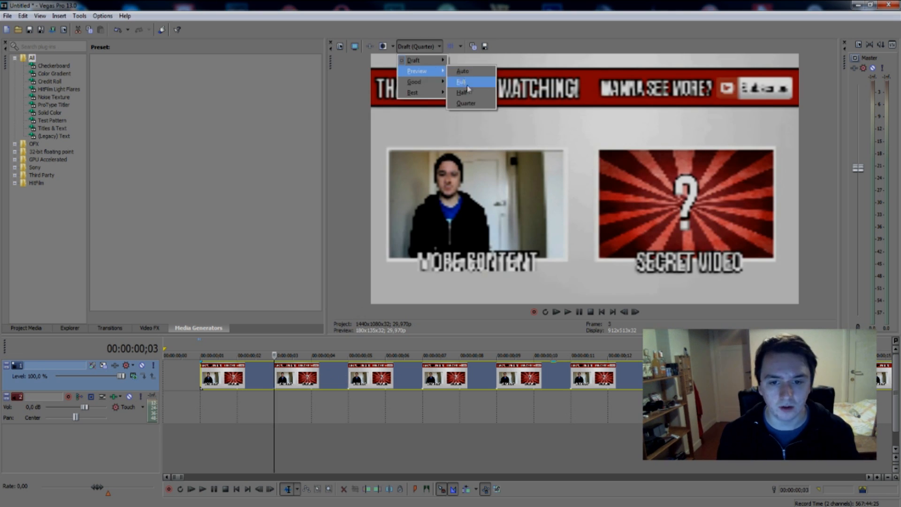
click(461, 82)
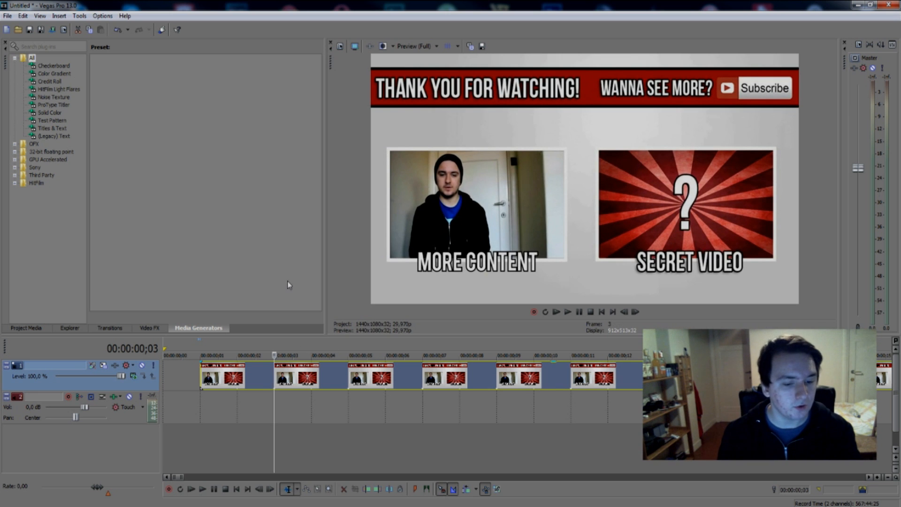
- Add Sony Color Corrector to the outro event through Event FX
click(149, 327)
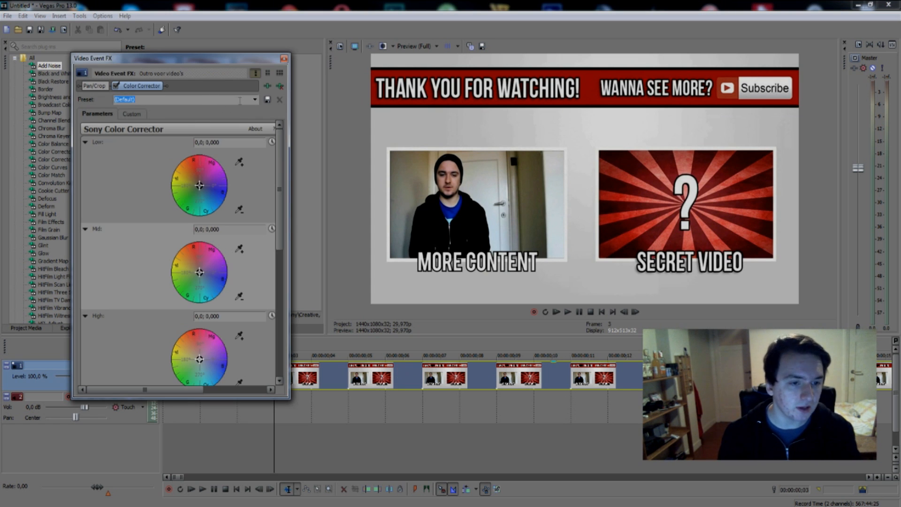
click(254, 99)
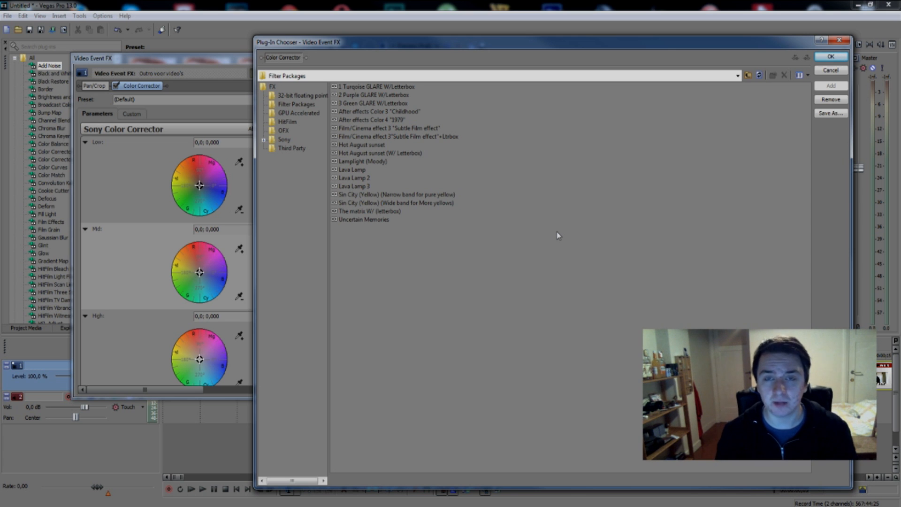
click(830, 69)
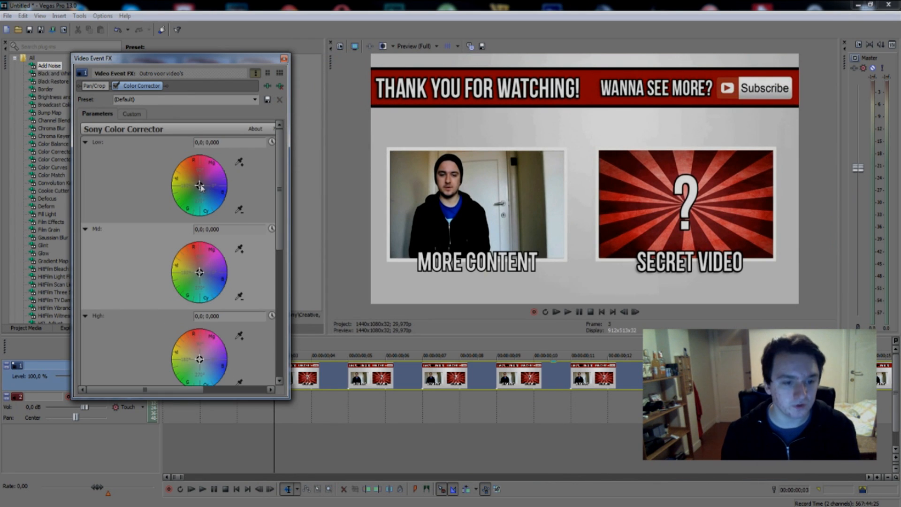
- Set Color Corrector wheels: Low 109,26; 0,0505, Mid 149,04; 0,1552, High 223,6; 0,046
drag(201, 186, 202, 188)
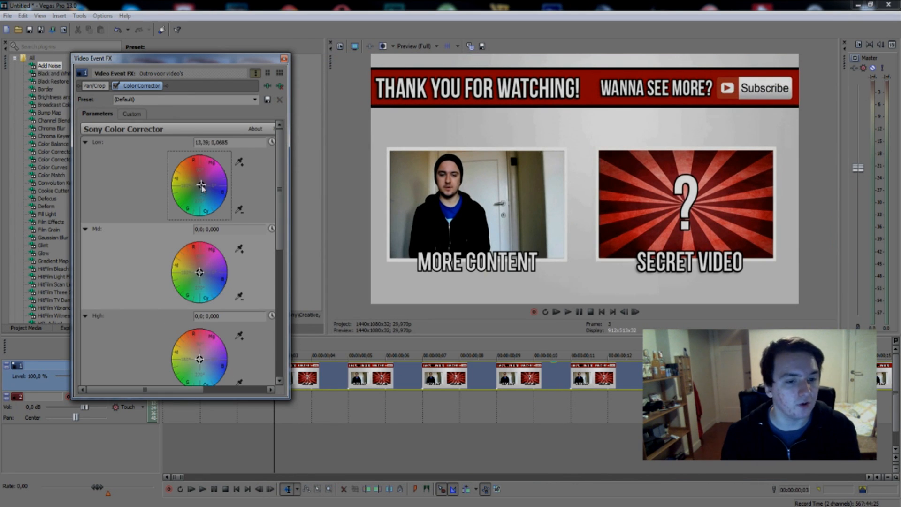
drag(201, 187, 223, 169)
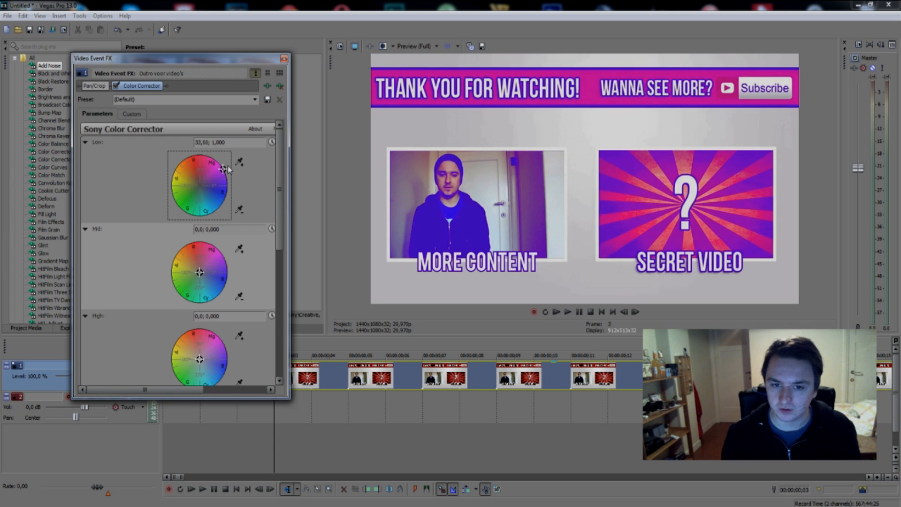
drag(223, 169, 173, 172)
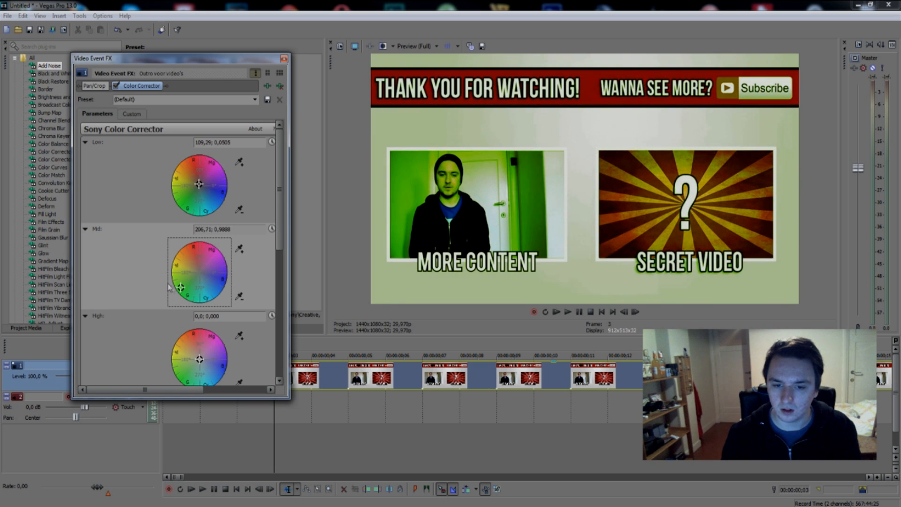
drag(180, 286, 197, 272)
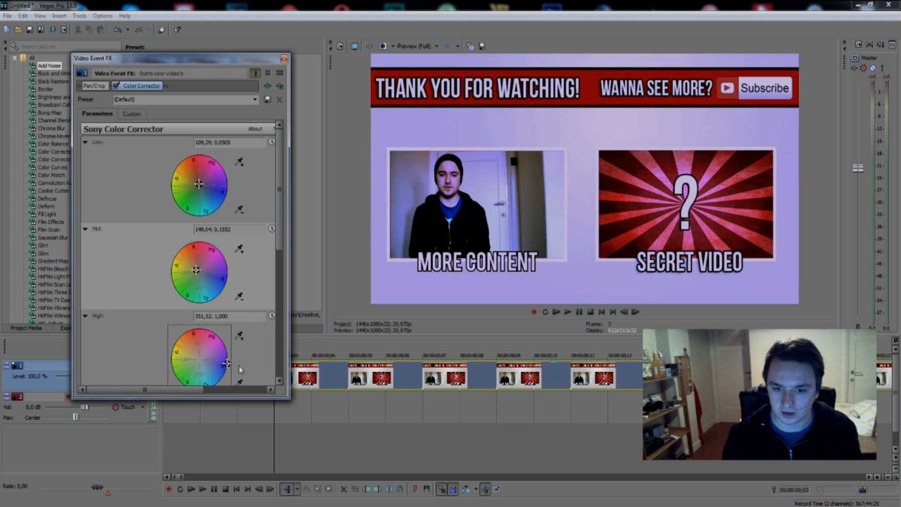
drag(227, 362, 198, 361)
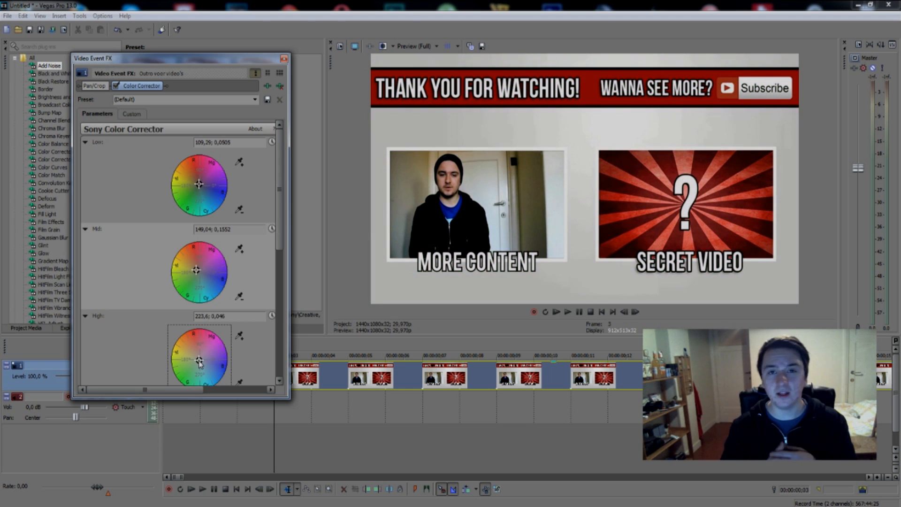